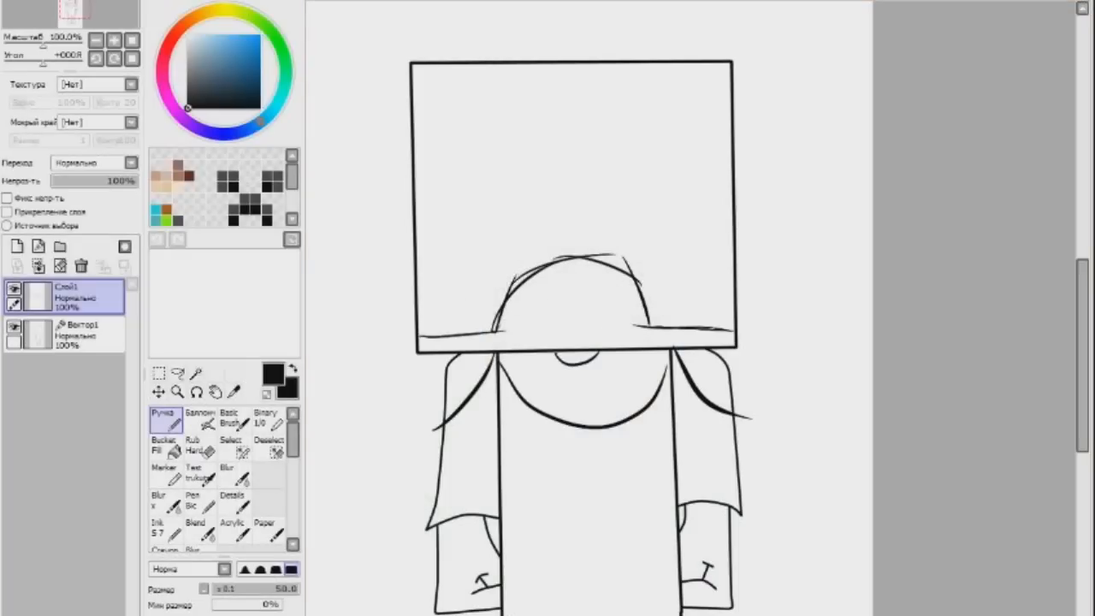
Step: Sketch the hair, sleepy eyes, nose, mouth and beard inside the head square
drag(445, 214, 693, 239)
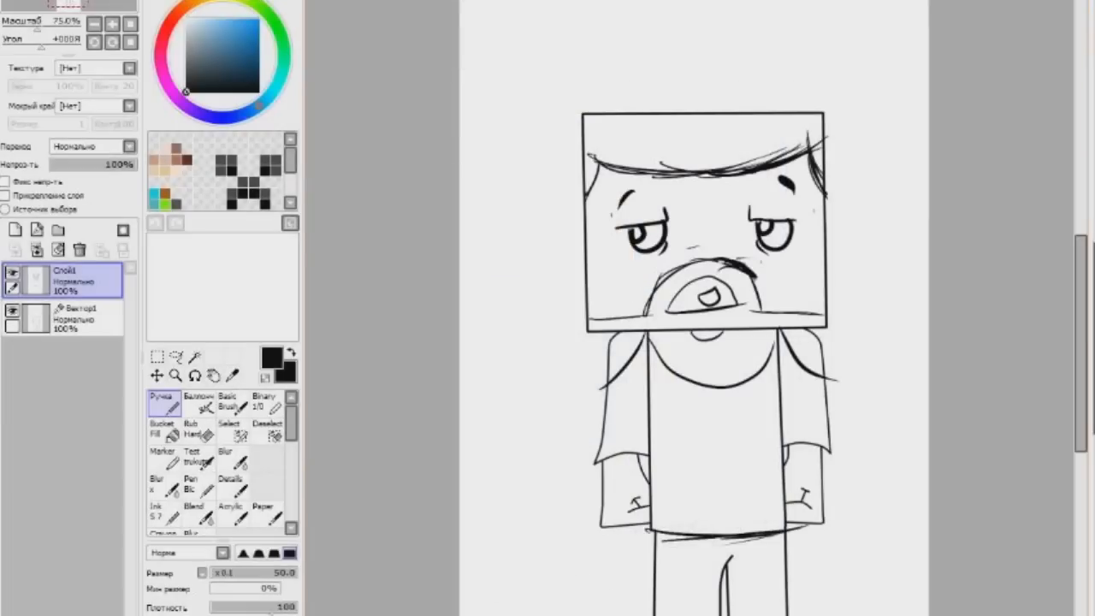
scroll(down, 3)
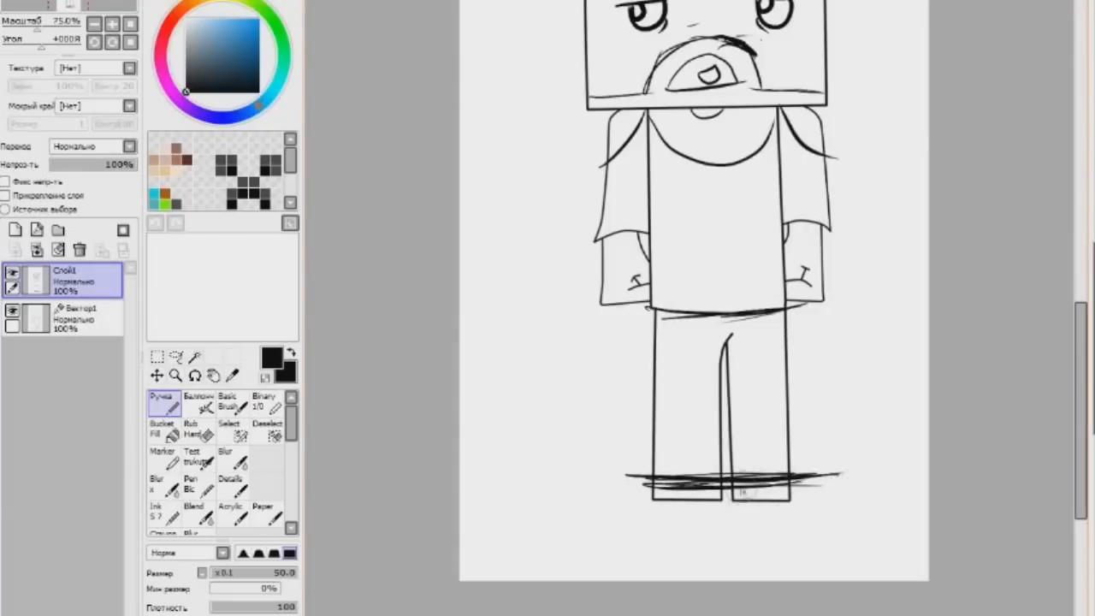
Step: Erase the stray scribbled ground lines beneath the character's feet
click(197, 428)
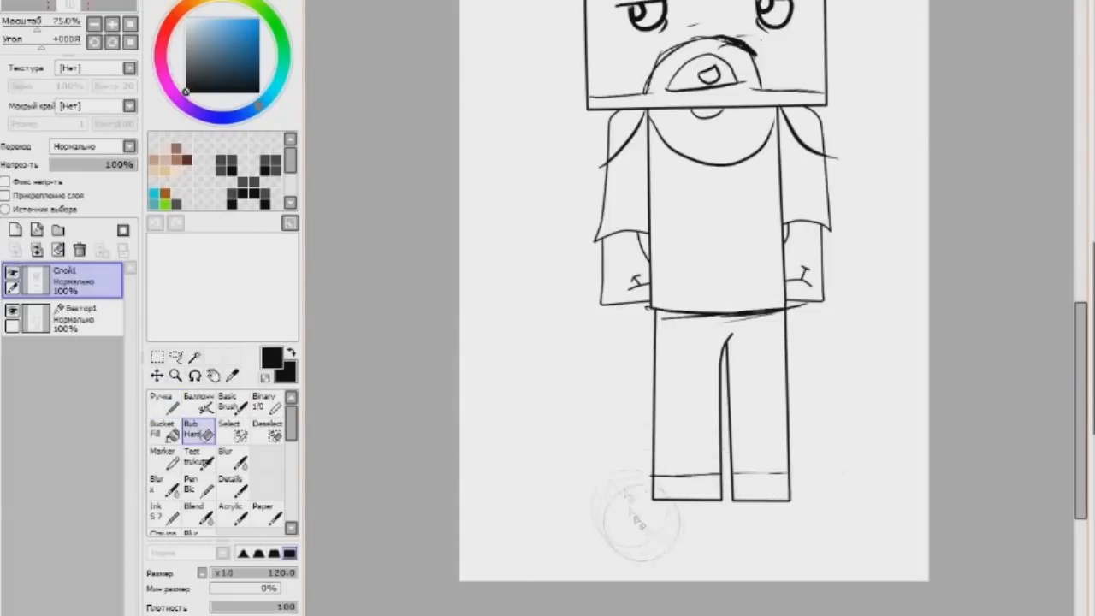
click(161, 400)
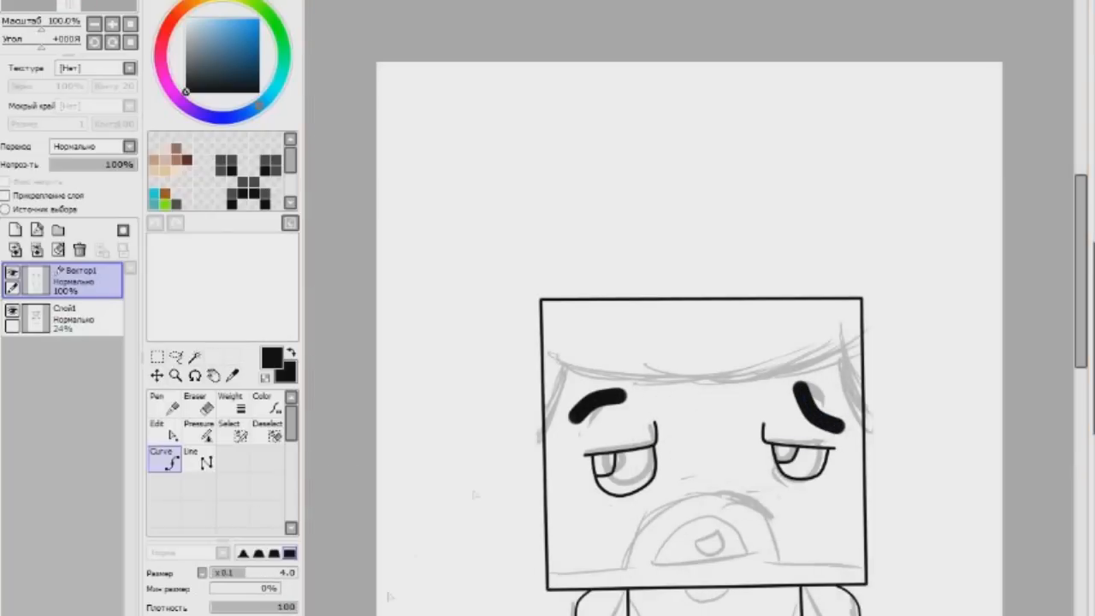
Step: Ink clean curved outlines for the face and the shirt over the faded sketch
scroll(up, 3)
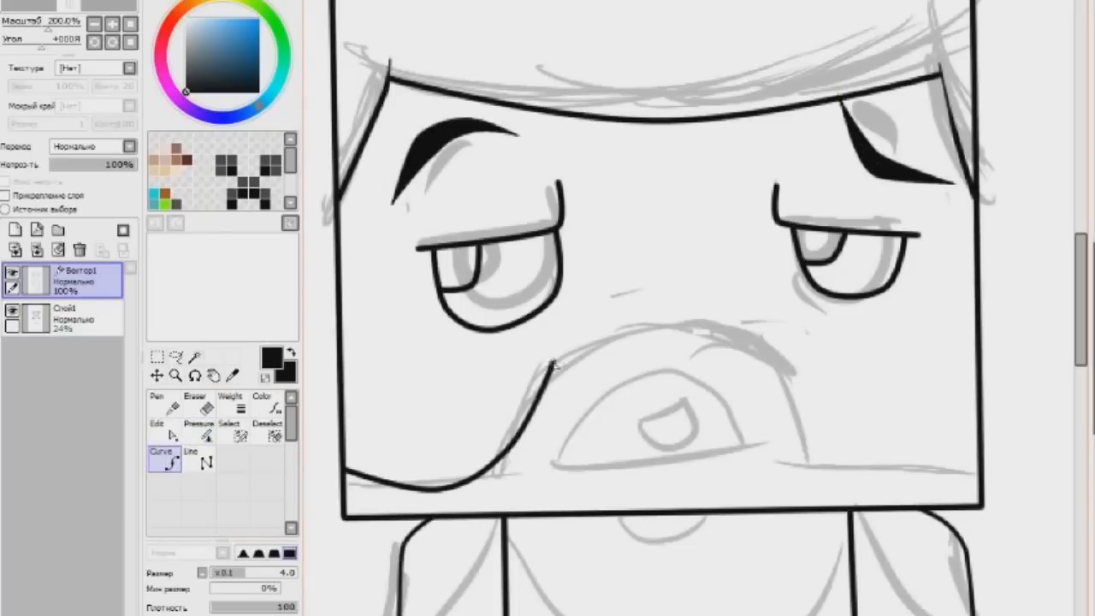
drag(547, 368, 881, 479)
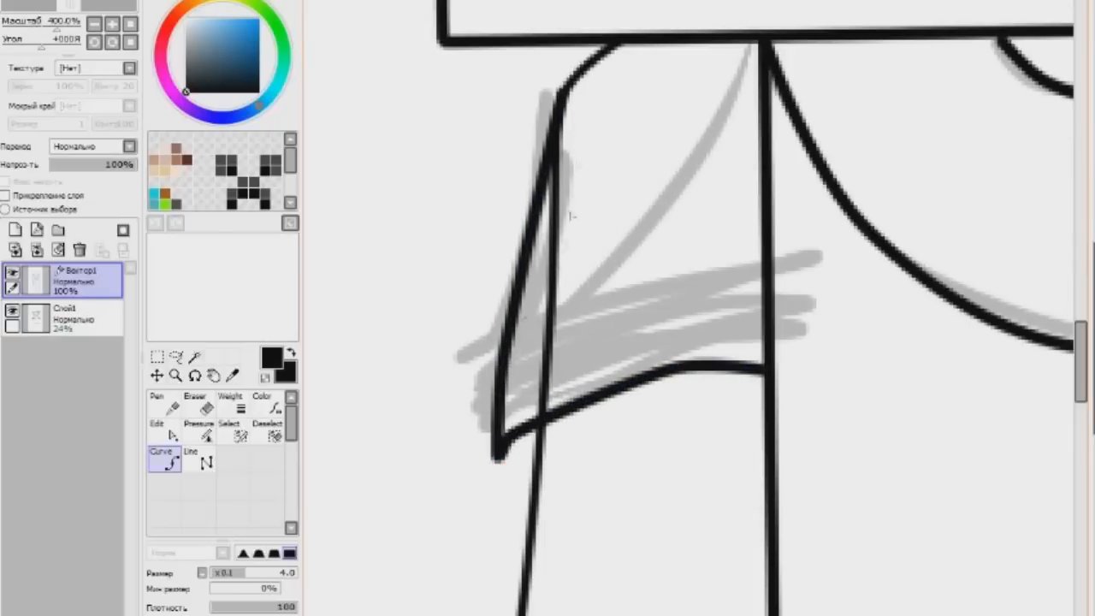
click(195, 402)
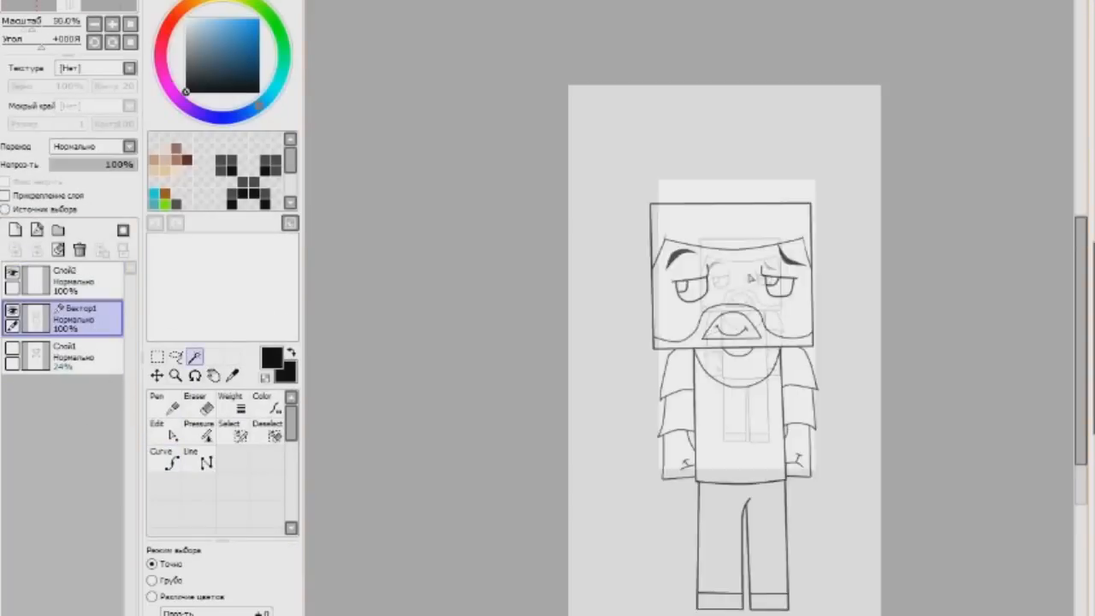
Step: Fill flat colours: tan skin, dark hair and beard, green eyes, light shirt
click(65, 351)
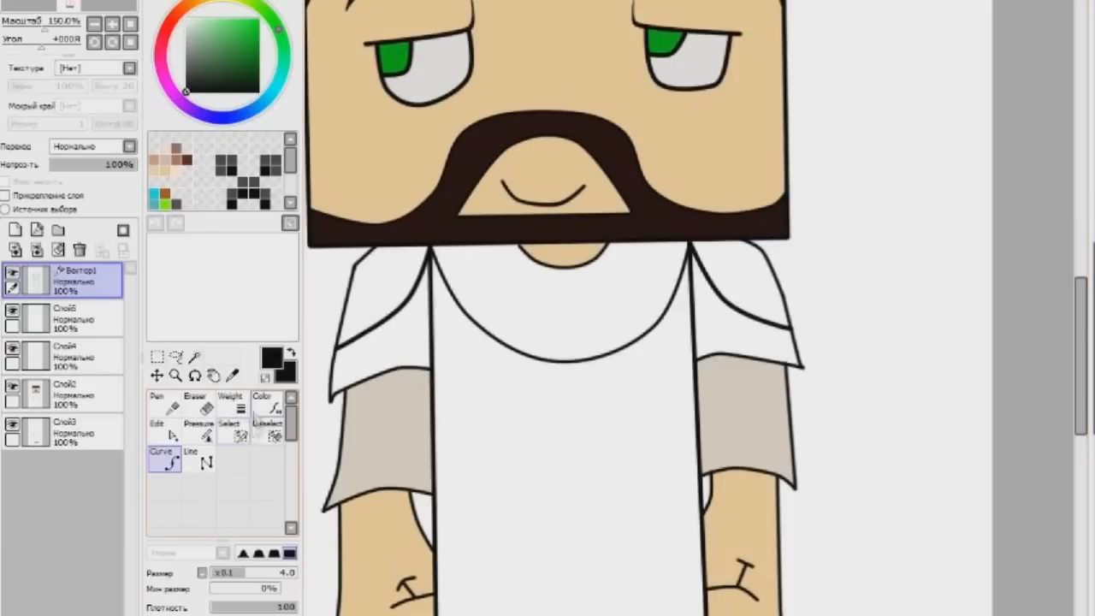
Step: Paint the shirt area with a blue picked from the colour wheel
click(65, 320)
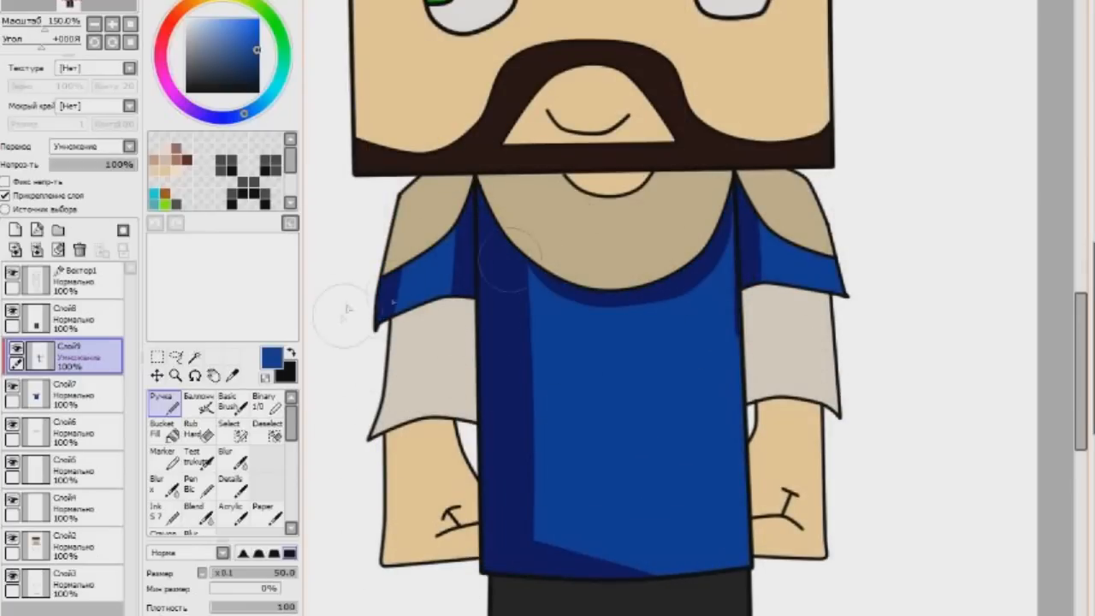
Step: Blend the shirt shadow smooth and shade the dark trousers
click(224, 453)
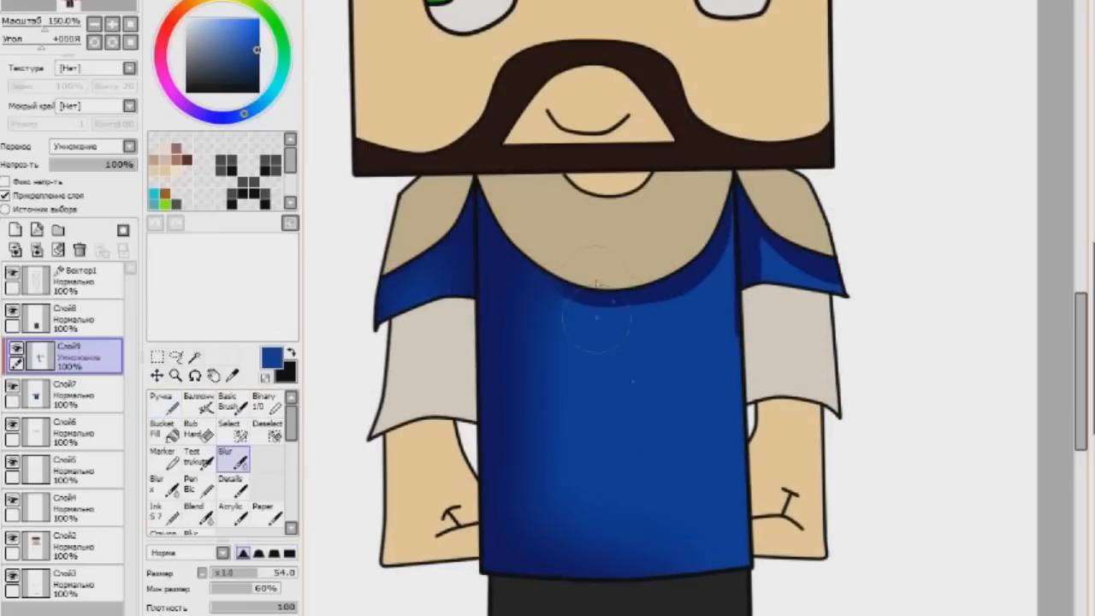
click(65, 318)
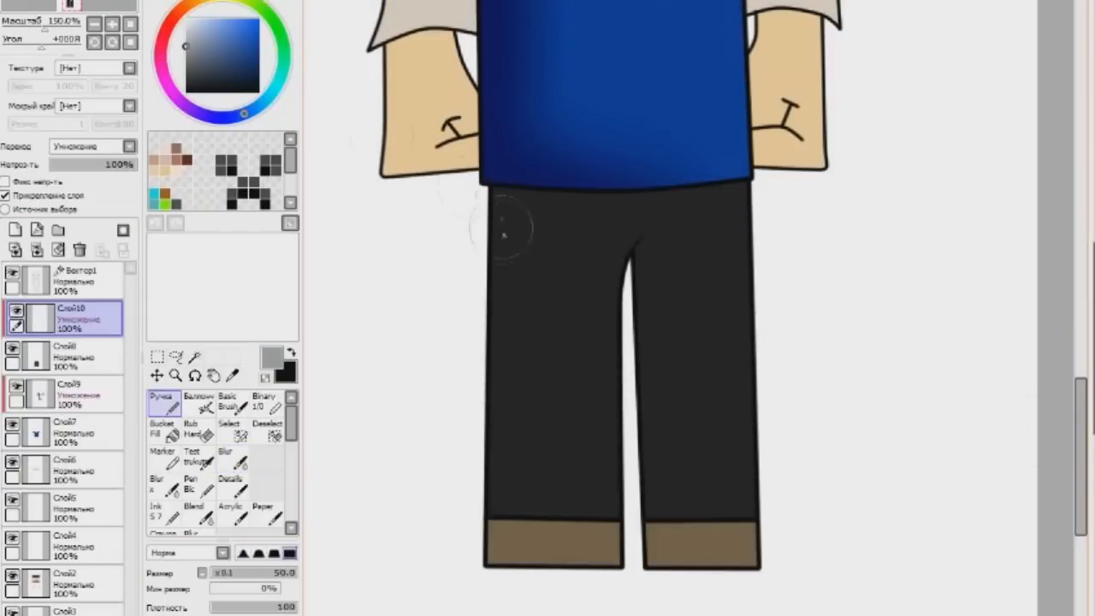
click(233, 455)
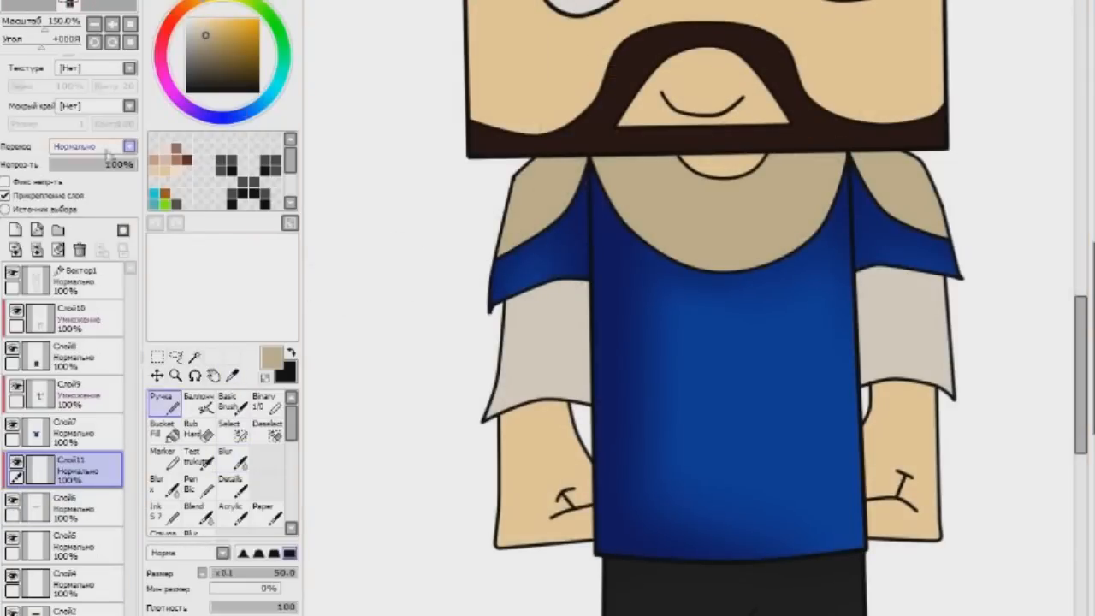
Step: On a Multiply layer, paint and soften a brown shadow beneath the head
click(92, 147)
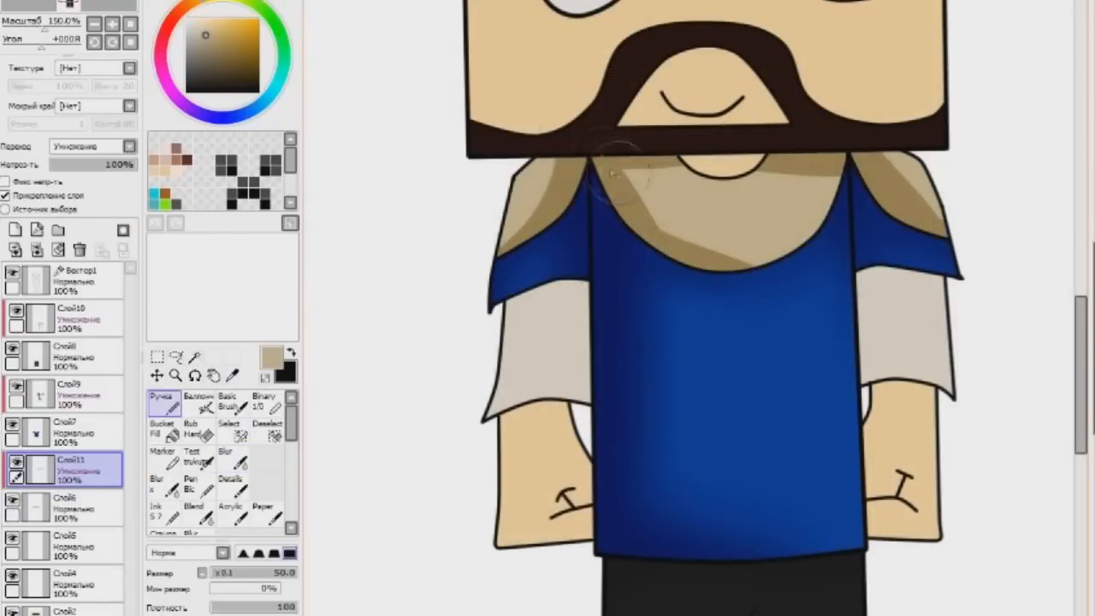
click(225, 455)
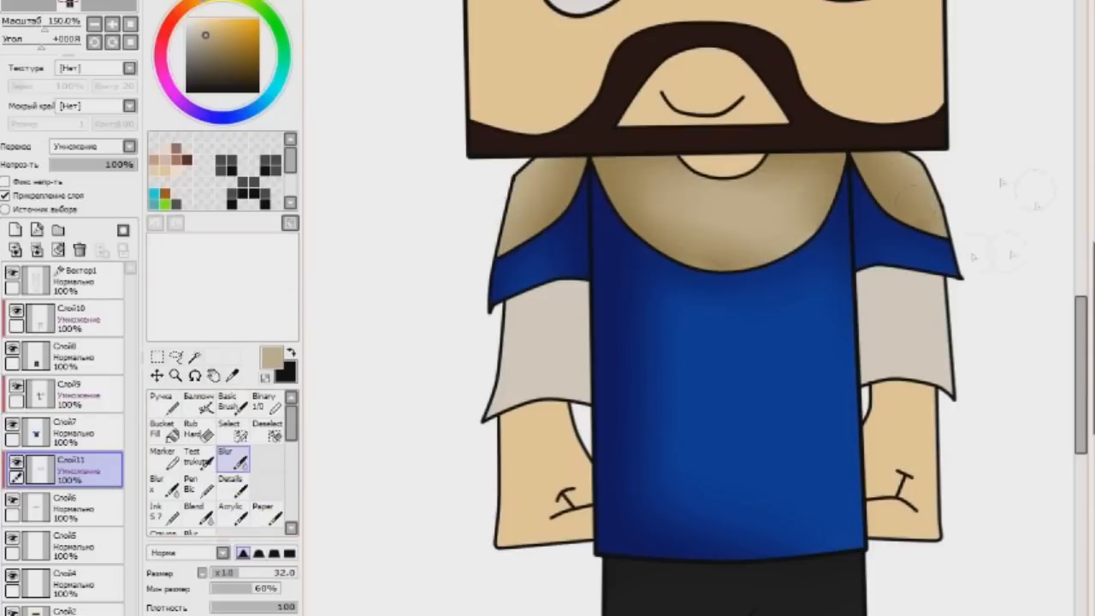
click(160, 397)
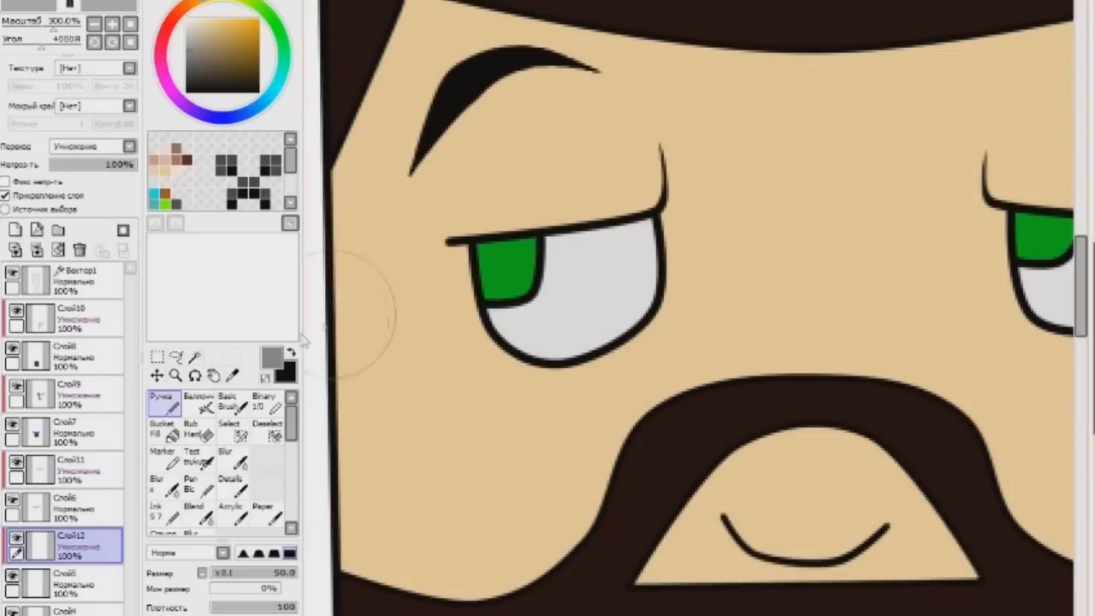
Step: Paint warm shading around the eyes and face on a Multiply layer, then blur it
click(253, 31)
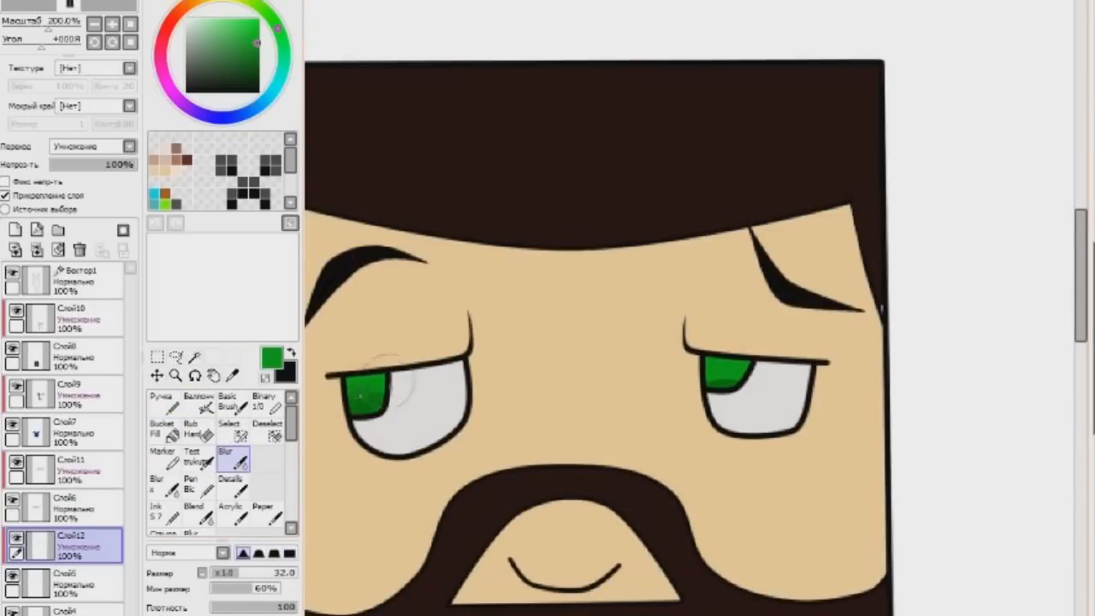
click(161, 398)
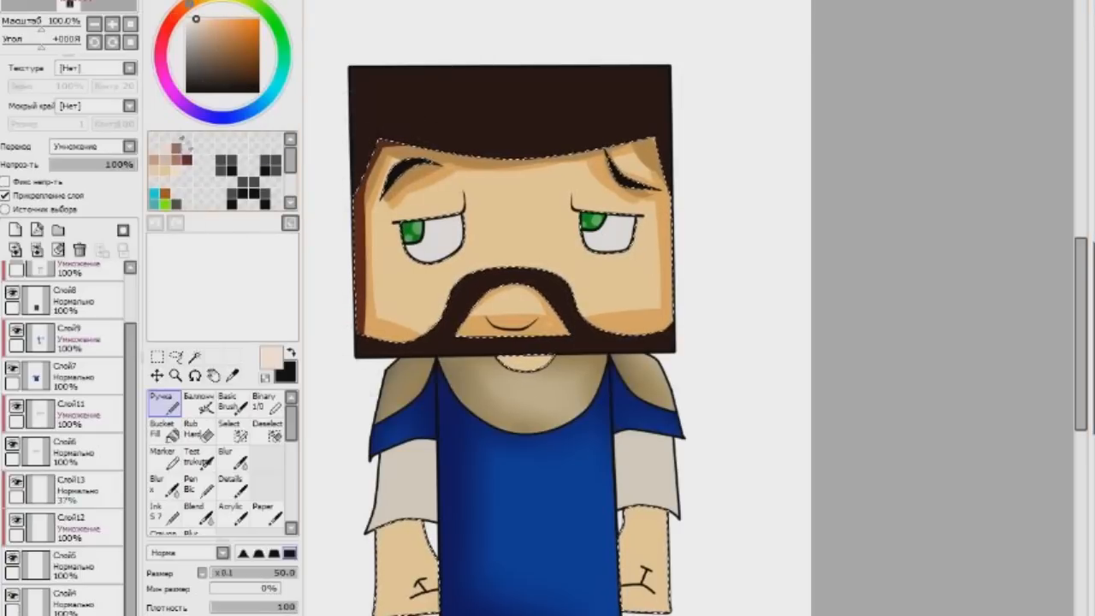
Step: Brush pink blush on the cheeks, blur it, and shade the arms with brown
click(224, 459)
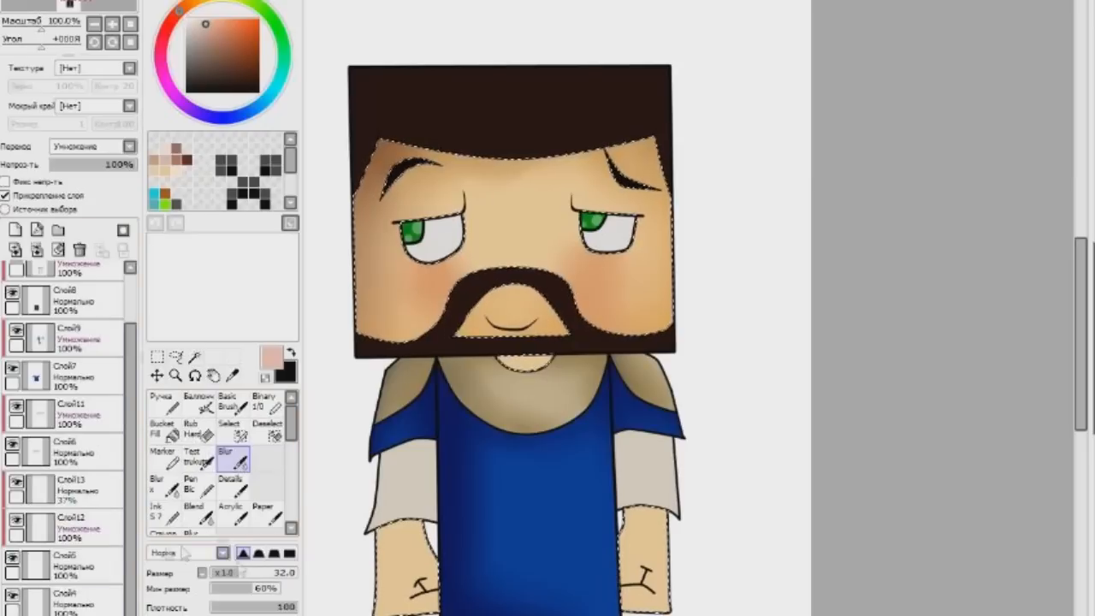
click(161, 402)
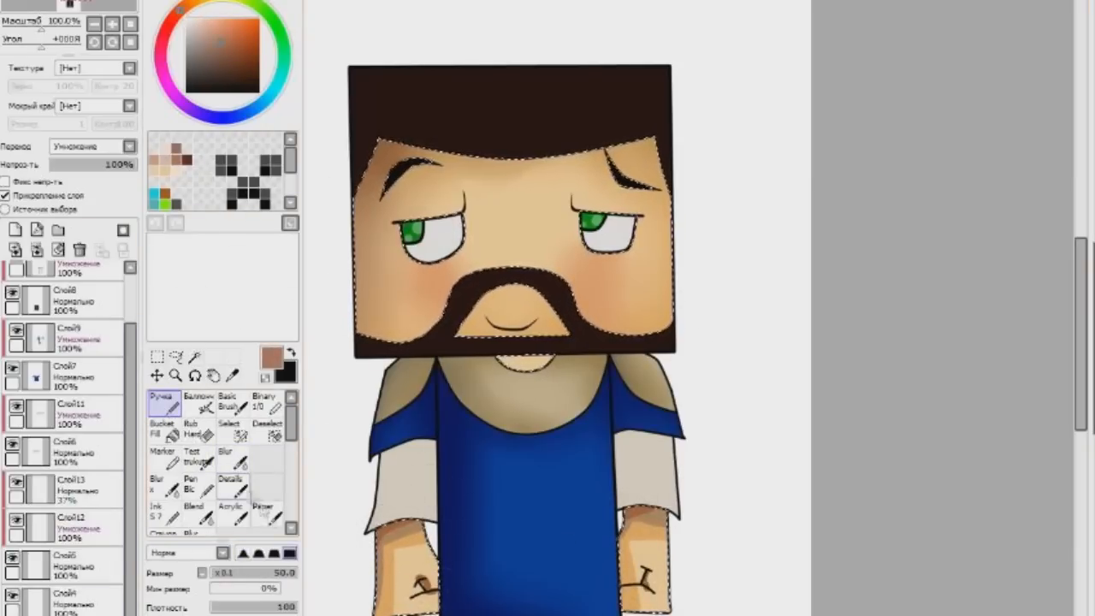
click(224, 455)
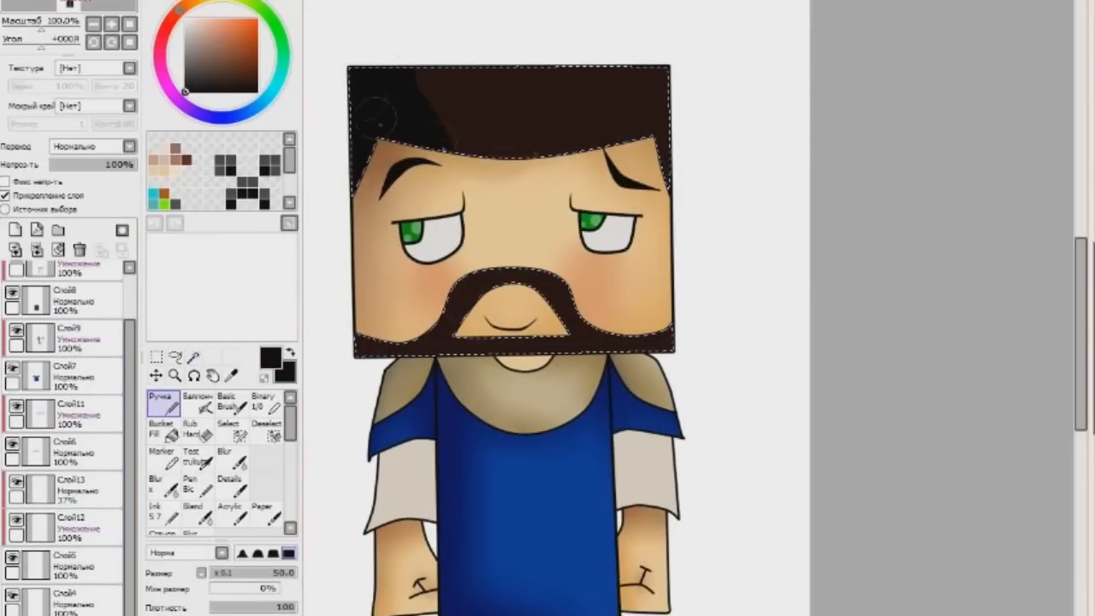
Step: Blend lighter brown into the hair and paint a faint white shine stripe across it
click(224, 453)
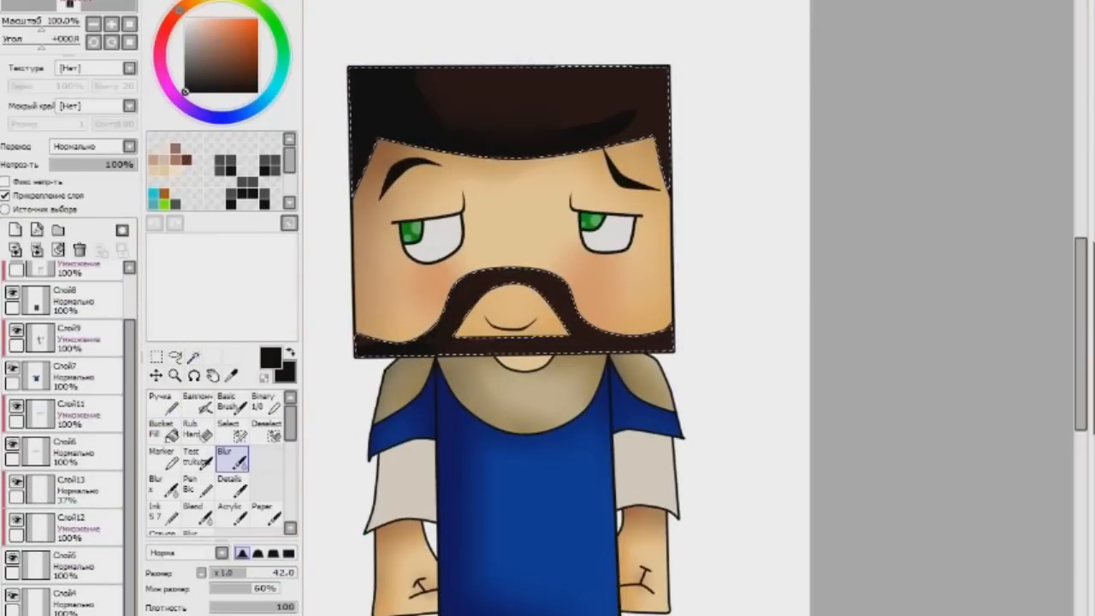
click(160, 400)
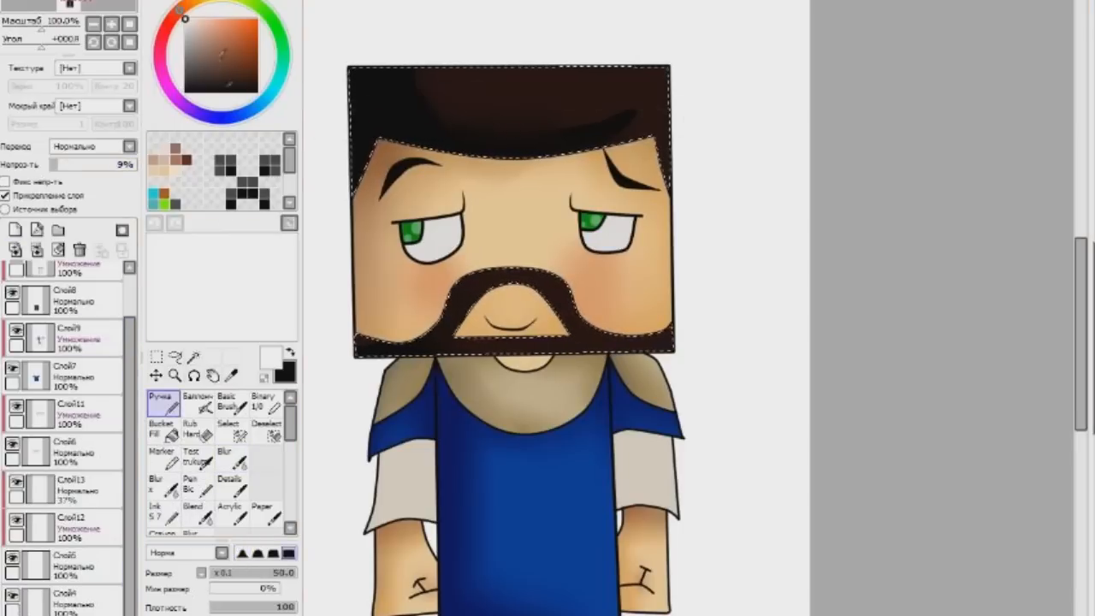
click(231, 451)
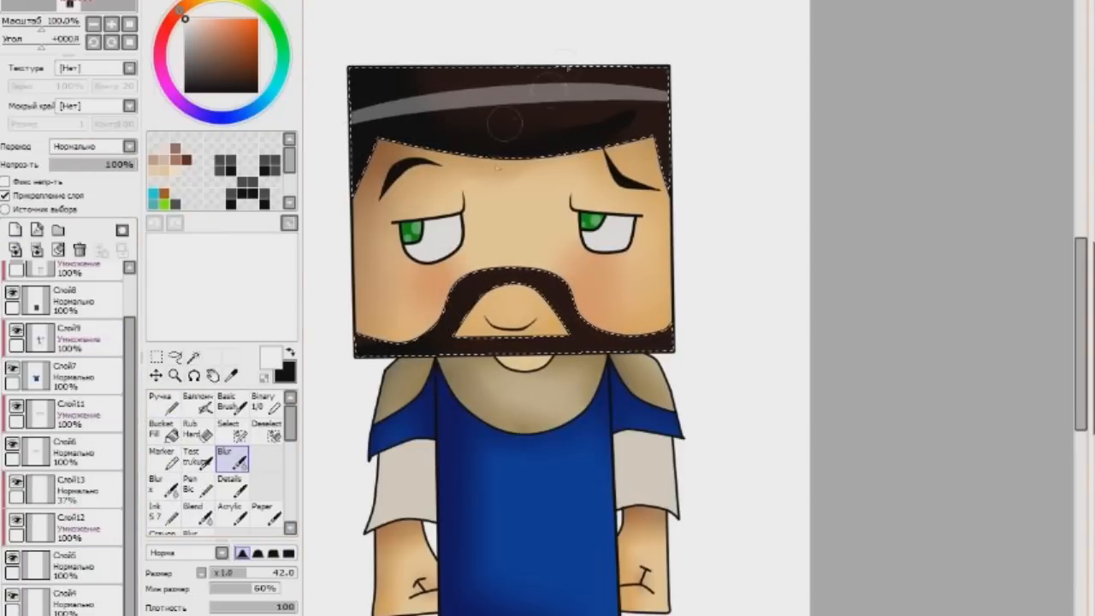
click(161, 400)
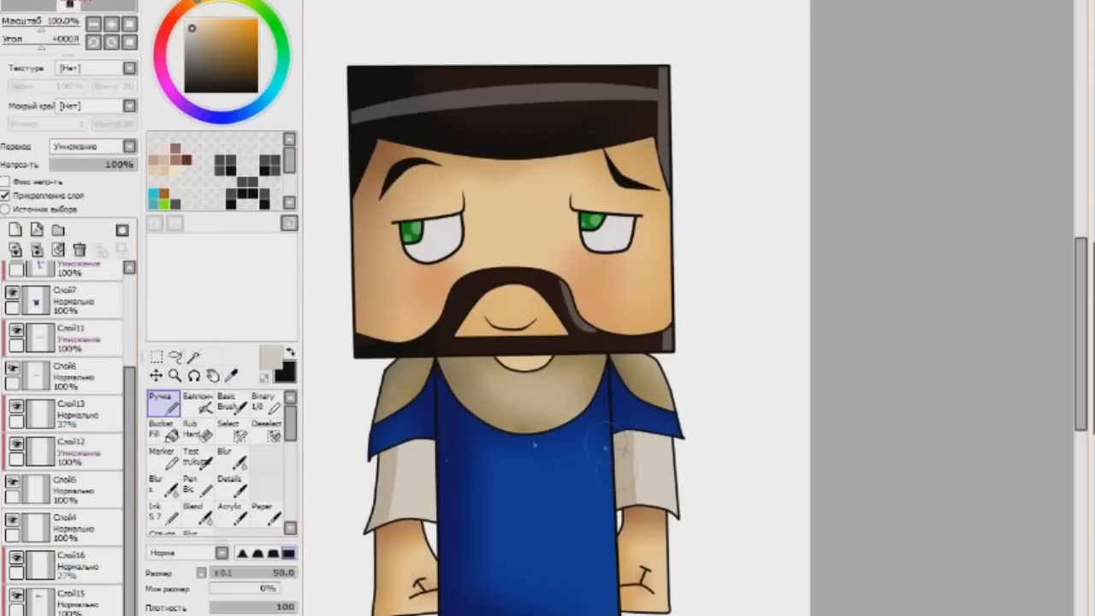
Step: Brush light-coloured highlights onto the blue shirt
click(222, 453)
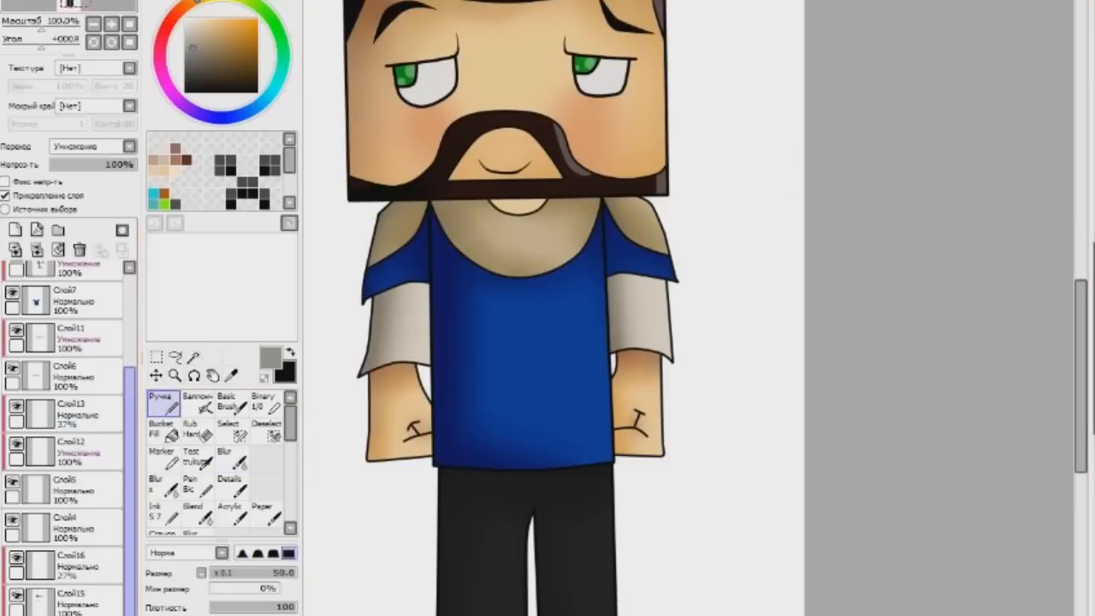
scroll(down, 3)
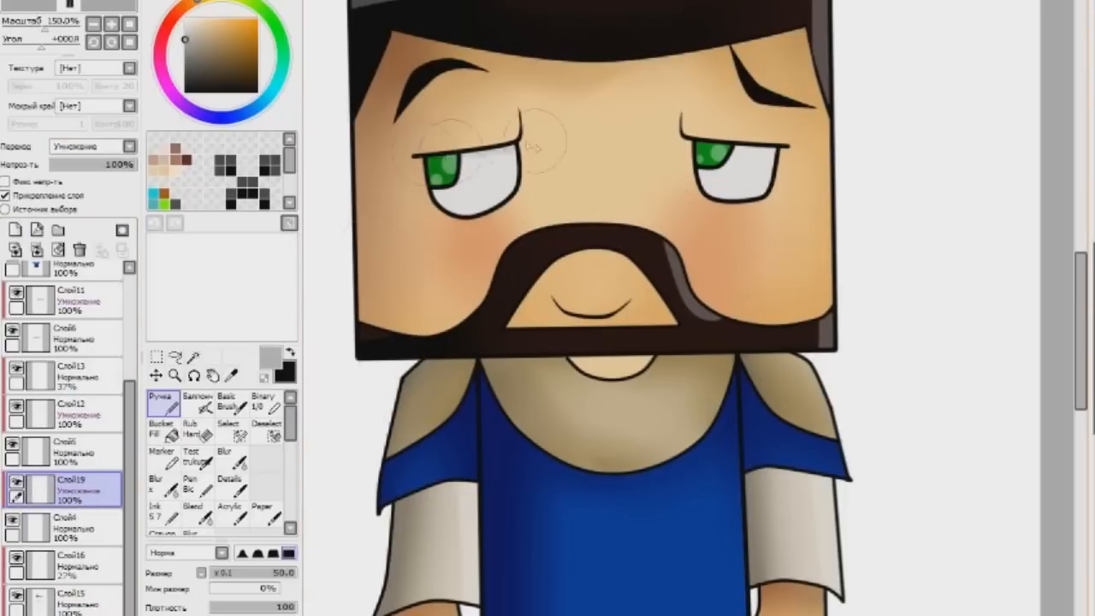
Step: Brush soft highlights onto the eyes and pick a new blending mode for the face shading layer
click(229, 458)
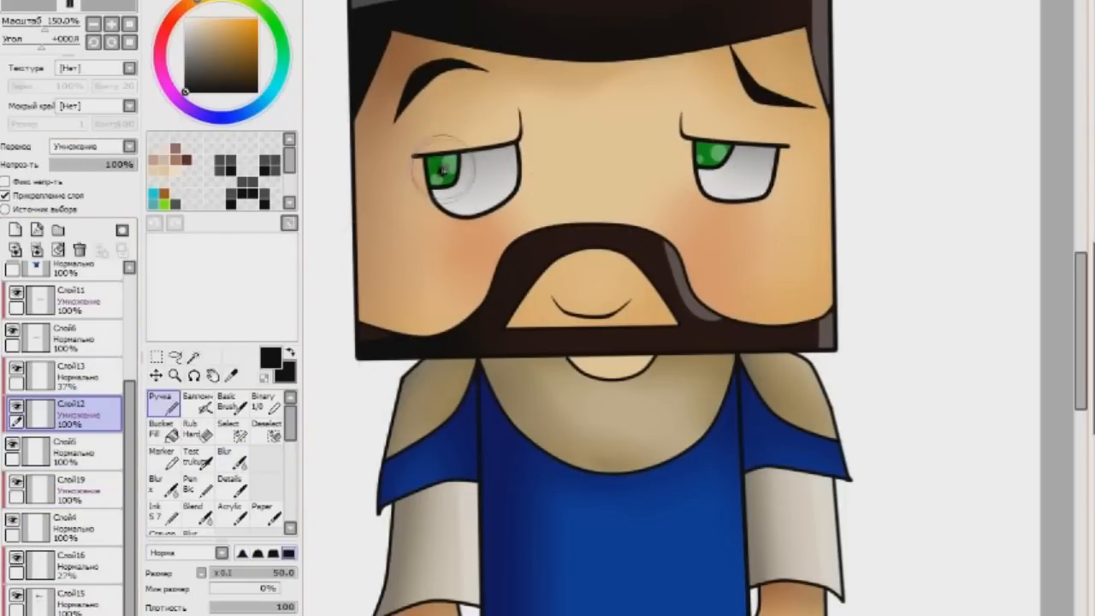
click(229, 453)
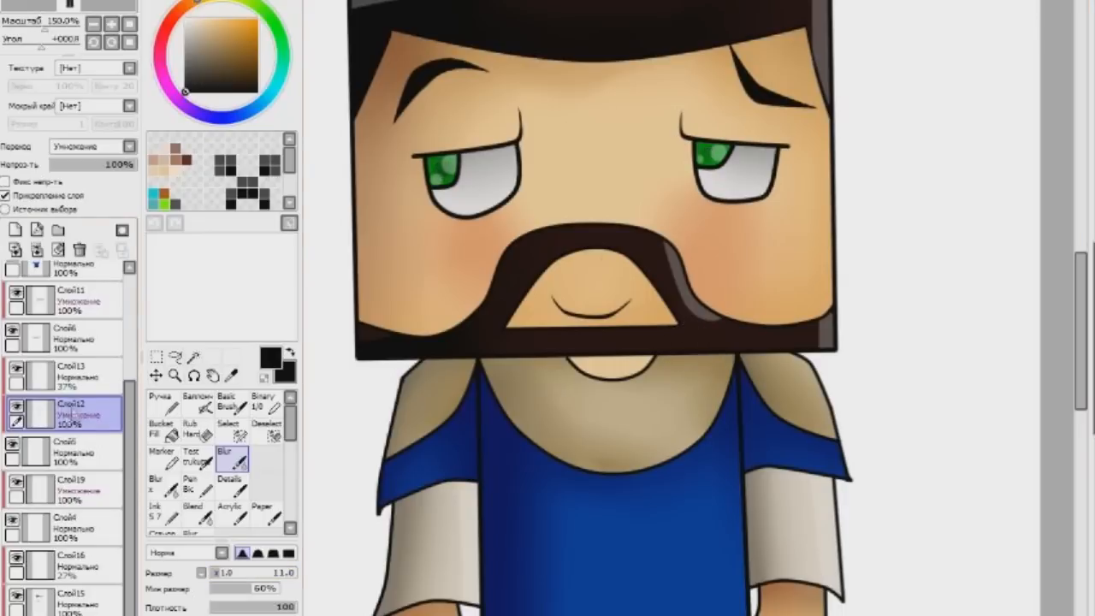
click(128, 146)
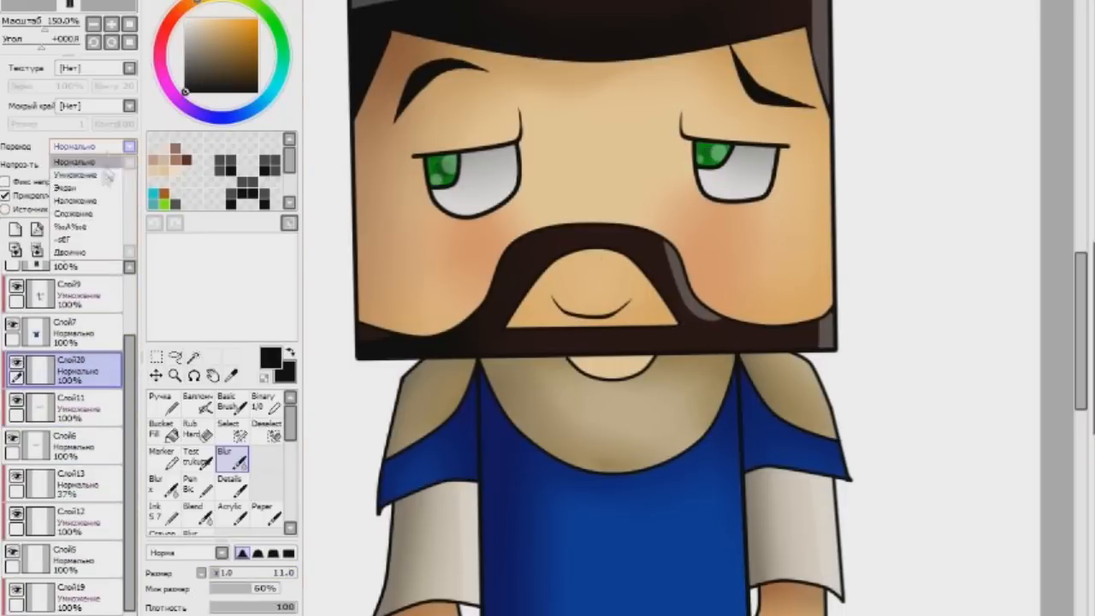